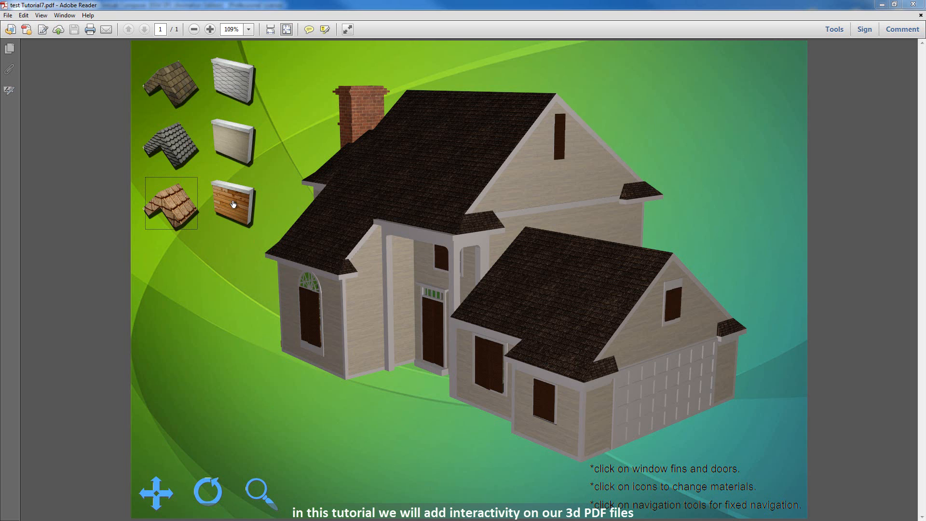
# Switch the walls to grey patterned siding and roof to grey shingles, then trigger the front door
pyautogui.click(231, 81)
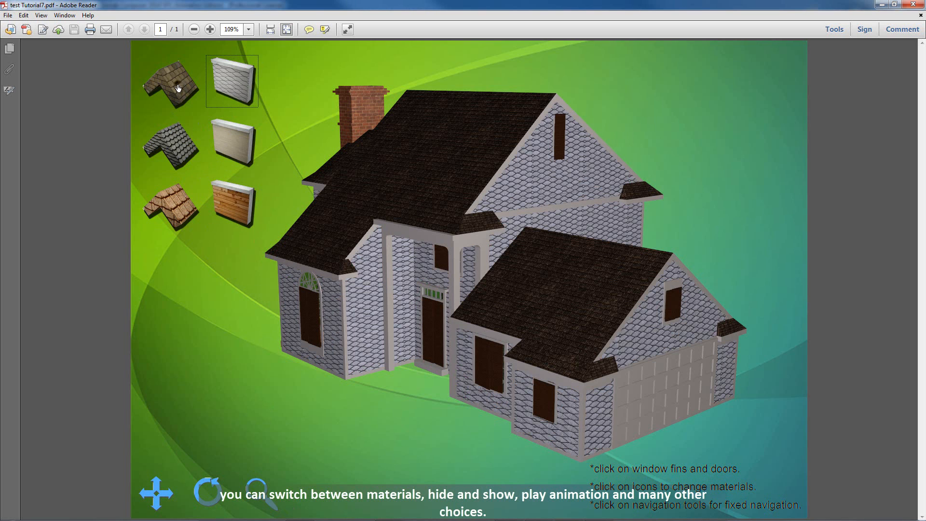
pyautogui.click(170, 145)
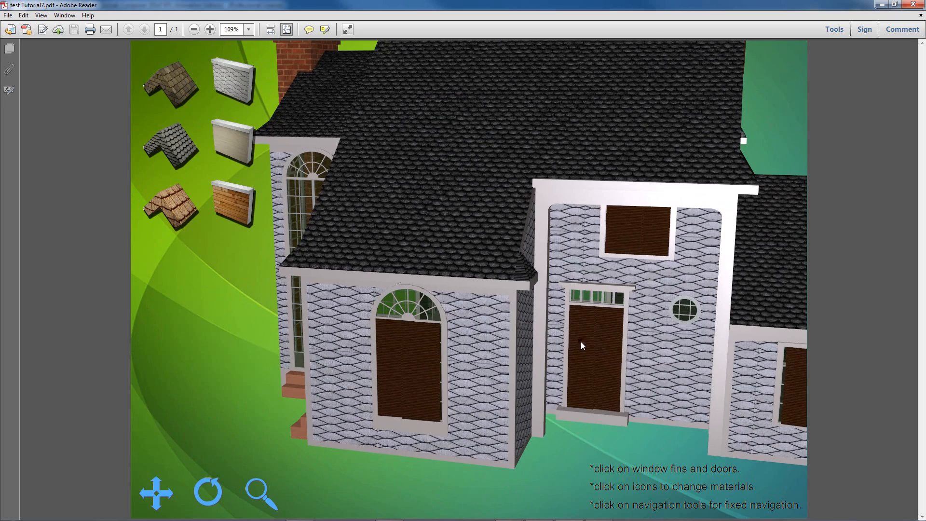
pyautogui.click(596, 353)
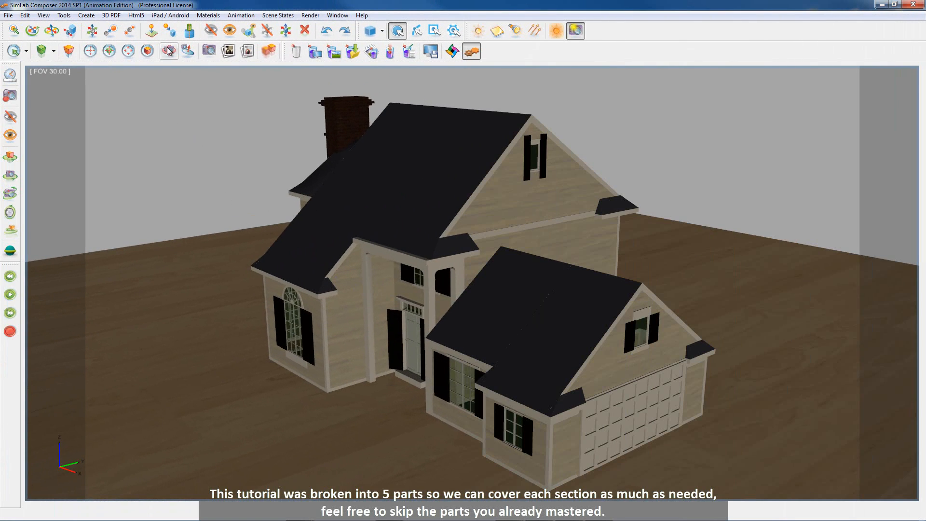
pyautogui.click(168, 51)
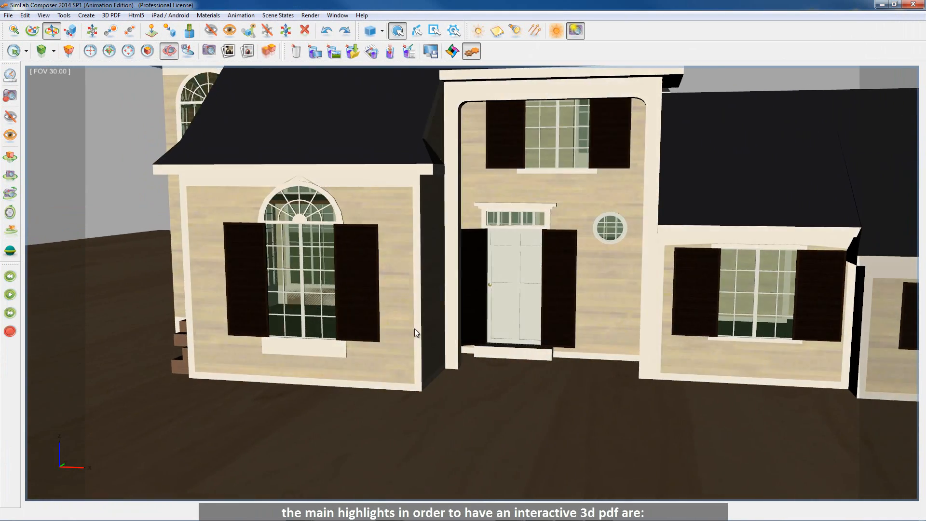
pyautogui.moveTo(417, 331); pyautogui.dragTo(819, 332)
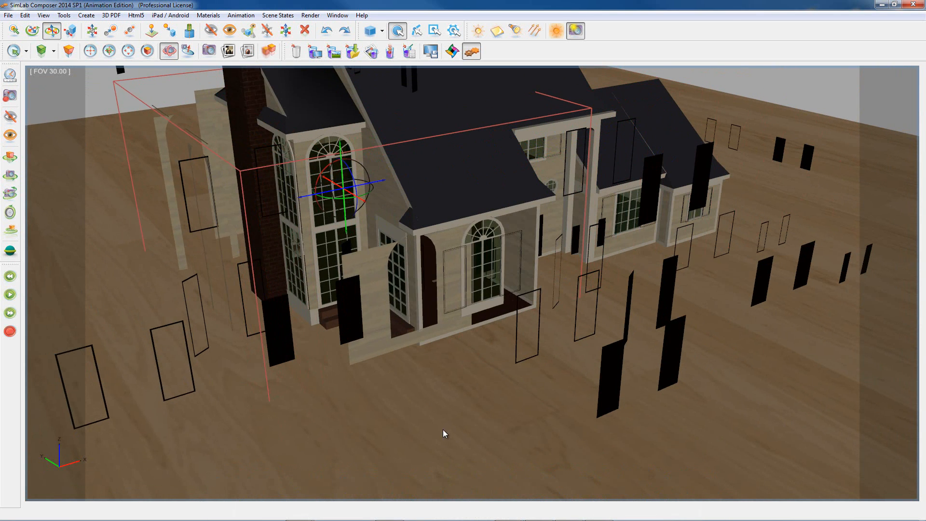
# Unexplode the parts, select the whole house and Break Geometry into individually selectable pieces
pyautogui.press('ctrl+z')
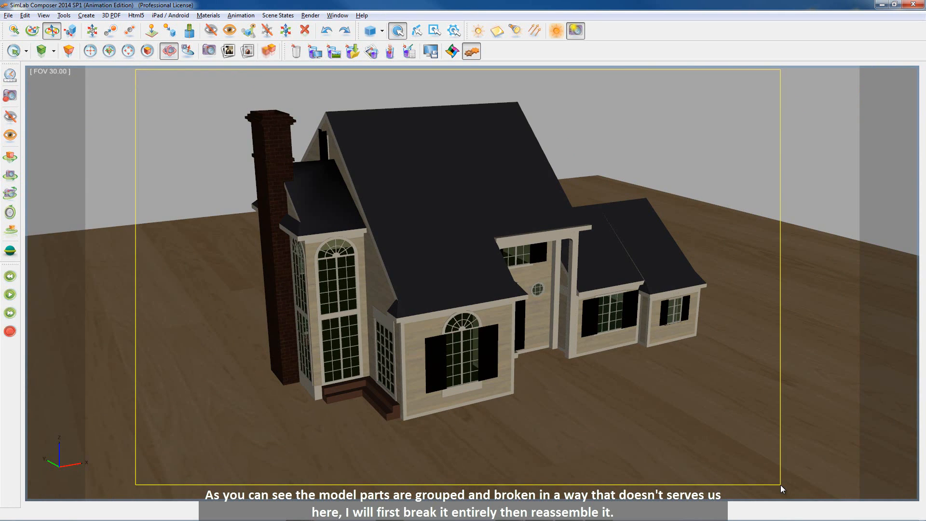
pyautogui.click(70, 30)
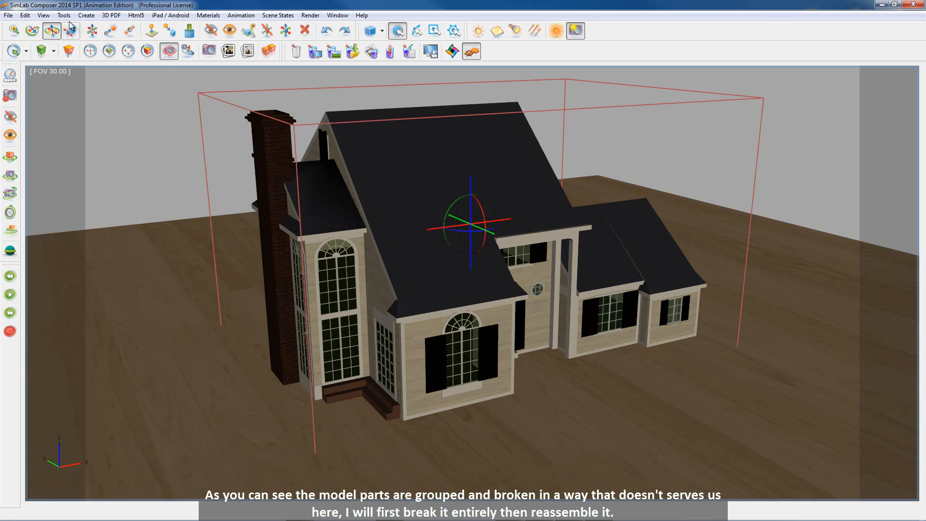
pyautogui.click(64, 14)
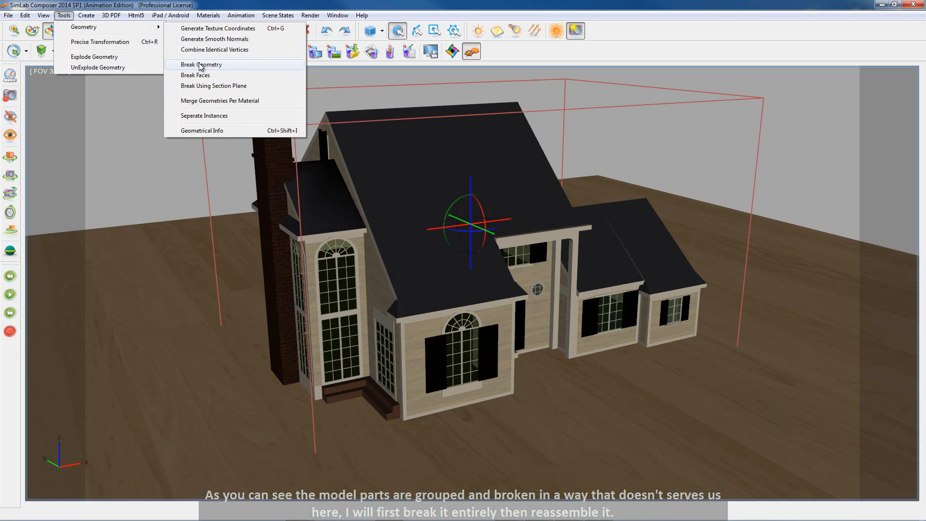
pyautogui.click(200, 65)
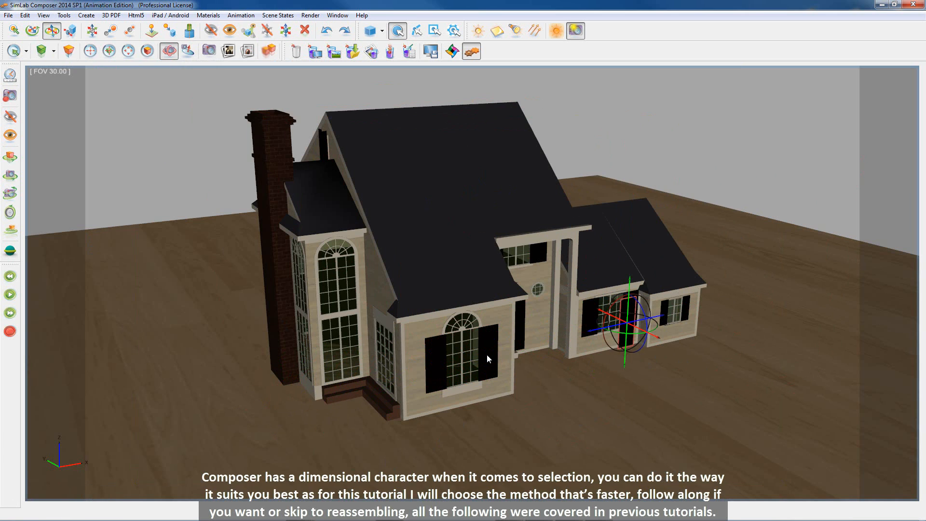
pyautogui.click(461, 360)
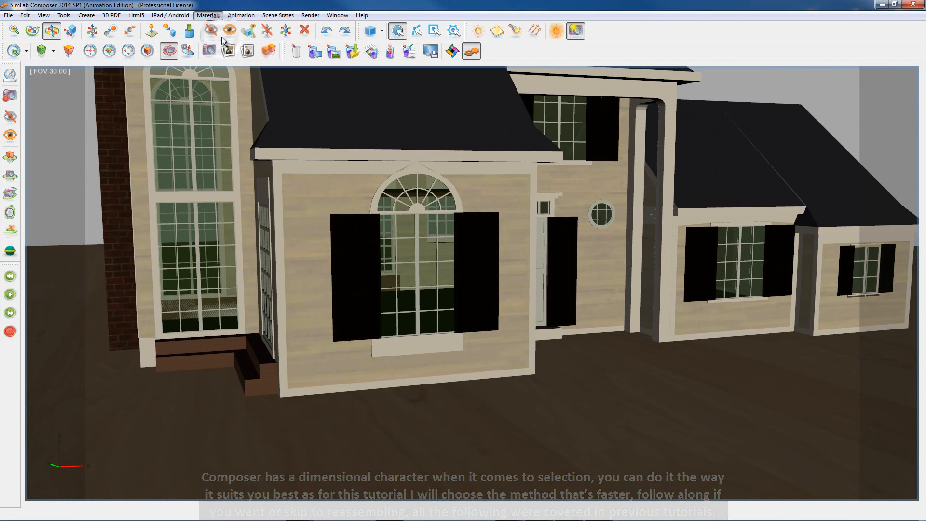
# Show Manage Scene Materials and close the material library panel
pyautogui.click(208, 15)
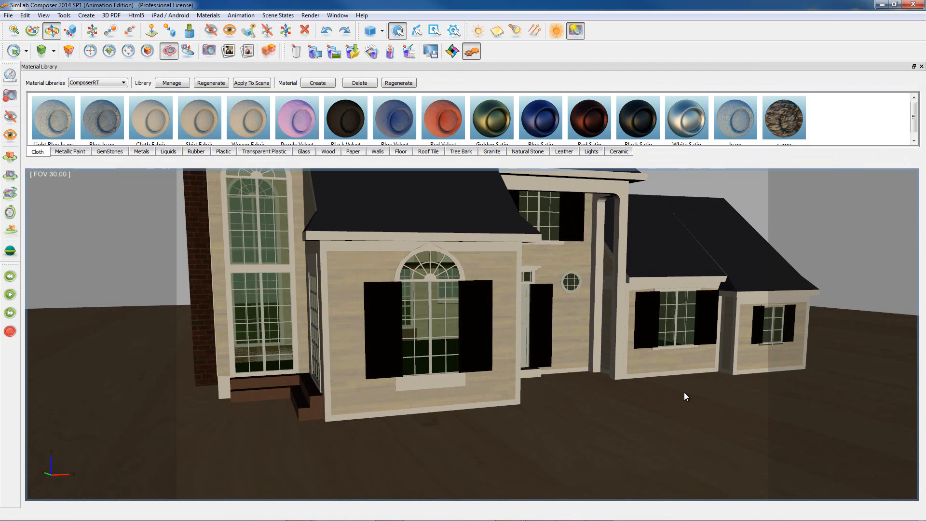
pyautogui.click(208, 14)
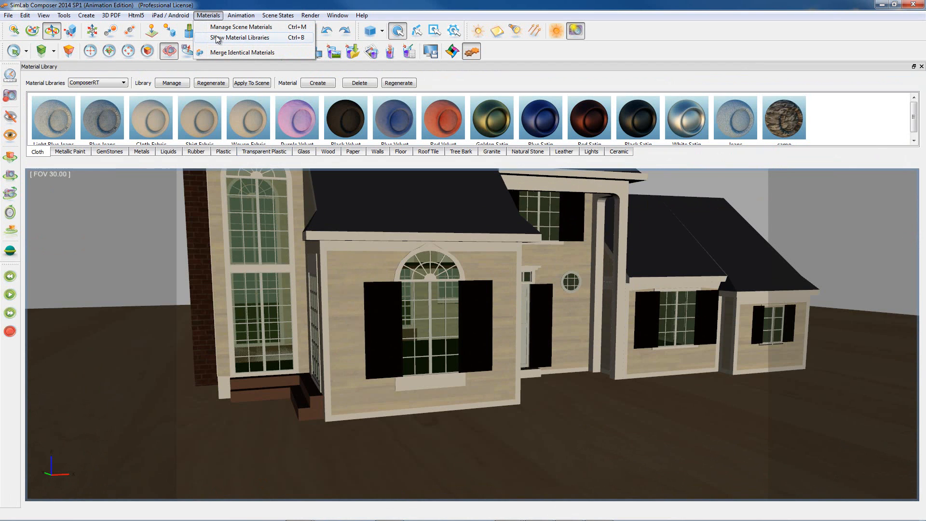
pyautogui.click(239, 38)
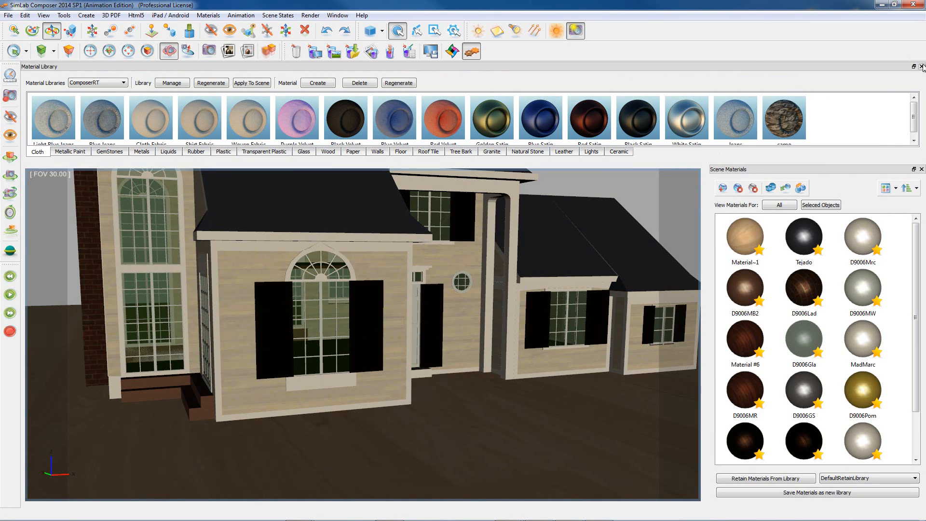
pyautogui.click(920, 66)
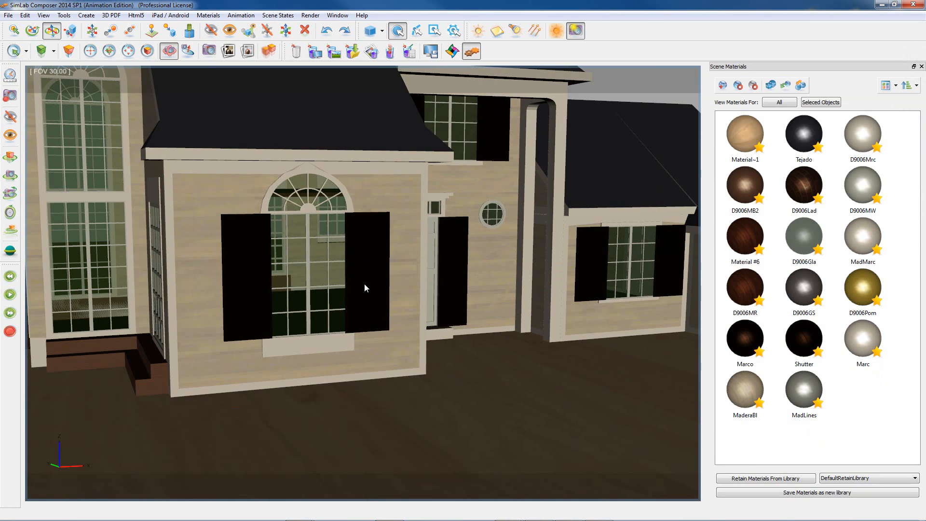
# Select the shutters and hide every unselected object so only they remain visible
pyautogui.click(803, 339)
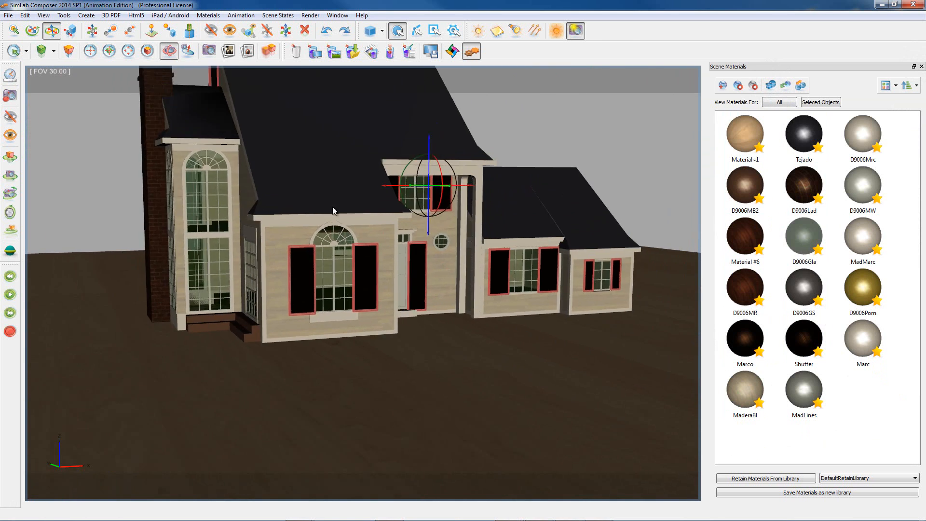
pyautogui.moveTo(333, 211); pyautogui.dragTo(431, 273)
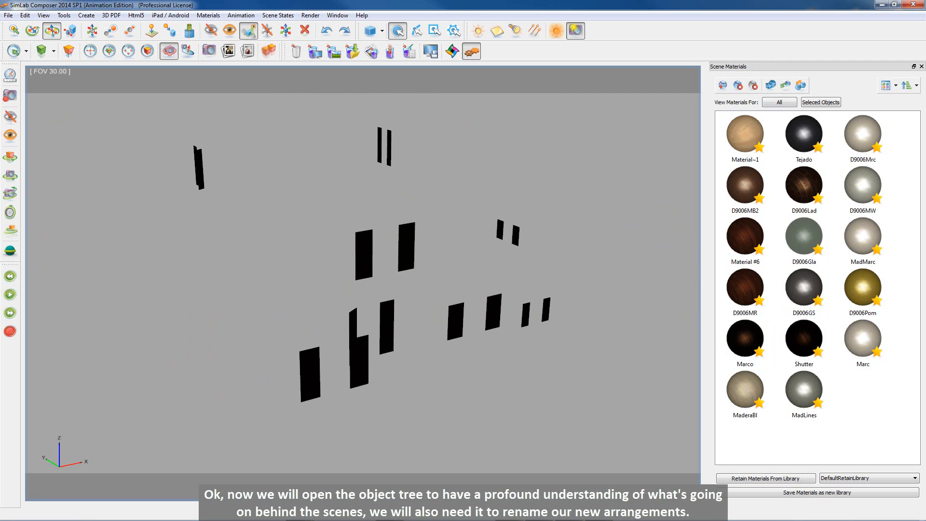
# Show the Object Tree via the Window menu and Alt-select every fragment of one shutter
pyautogui.click(336, 15)
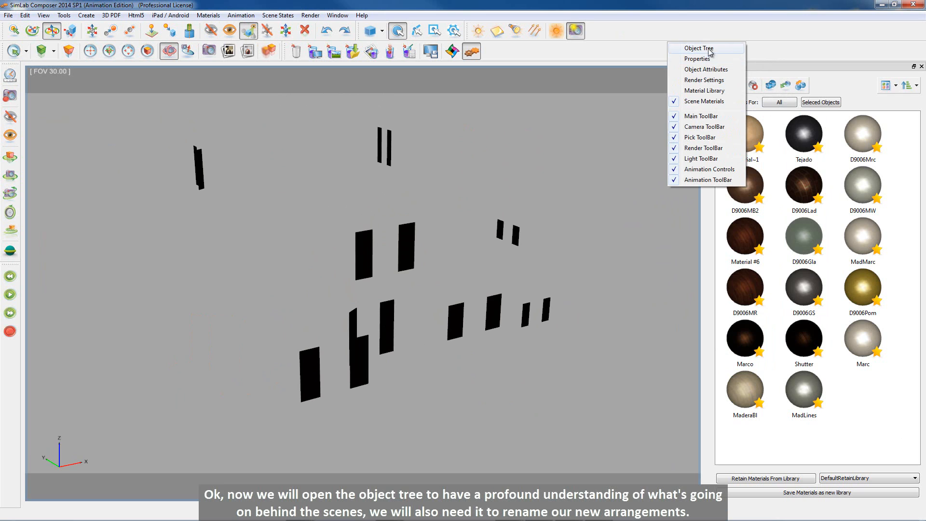
pyautogui.click(699, 49)
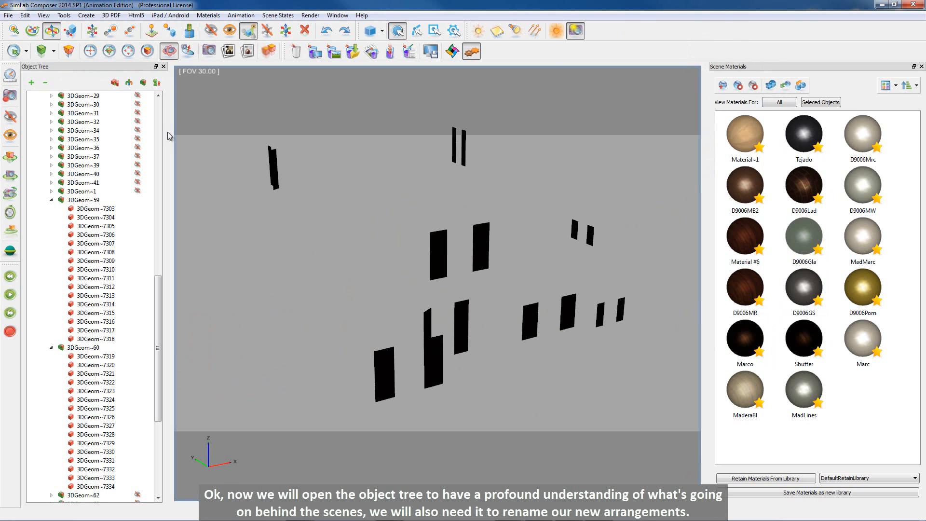
pyautogui.moveTo(167, 140)
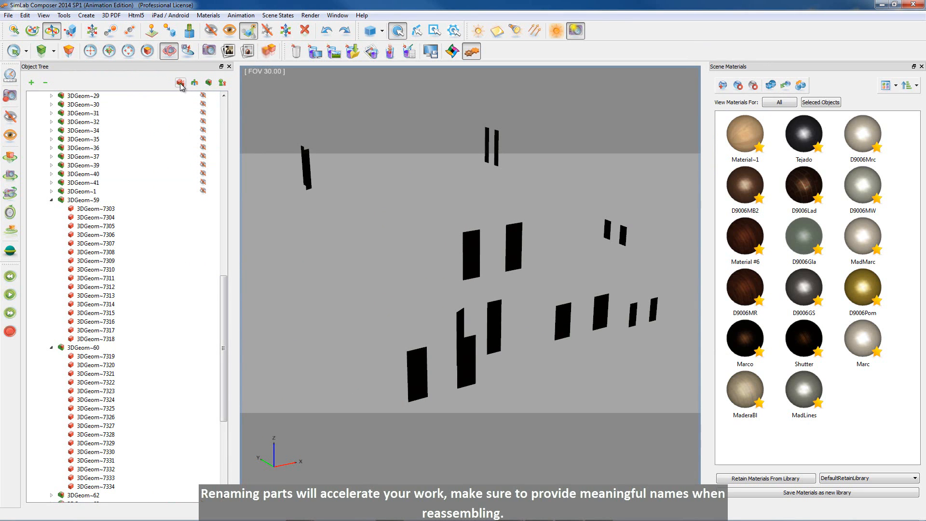
pyautogui.moveTo(65, 91)
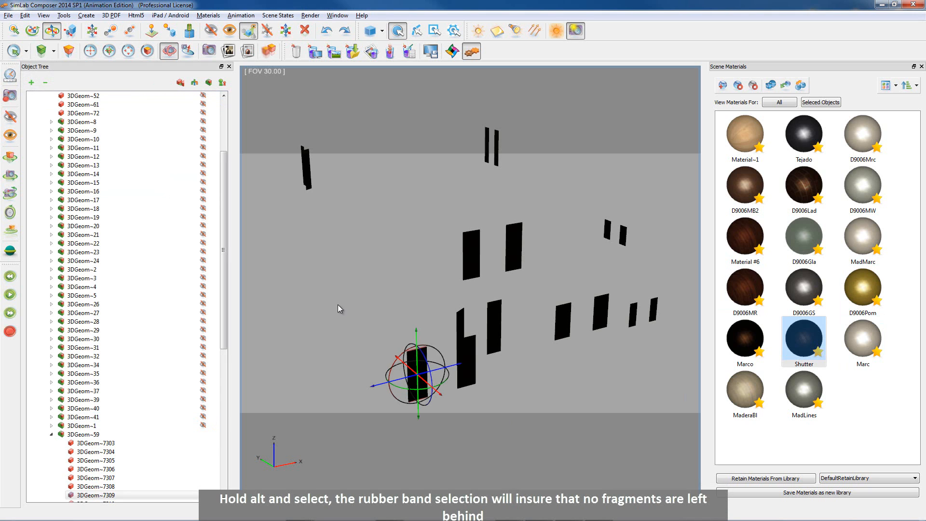
pyautogui.moveTo(348, 297); pyautogui.dragTo(442, 417)
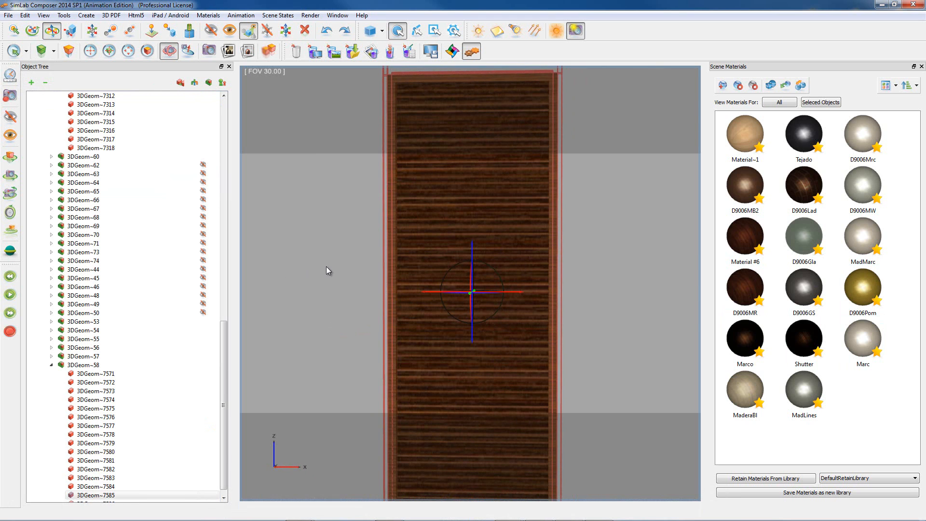
pyautogui.moveTo(273, 351)
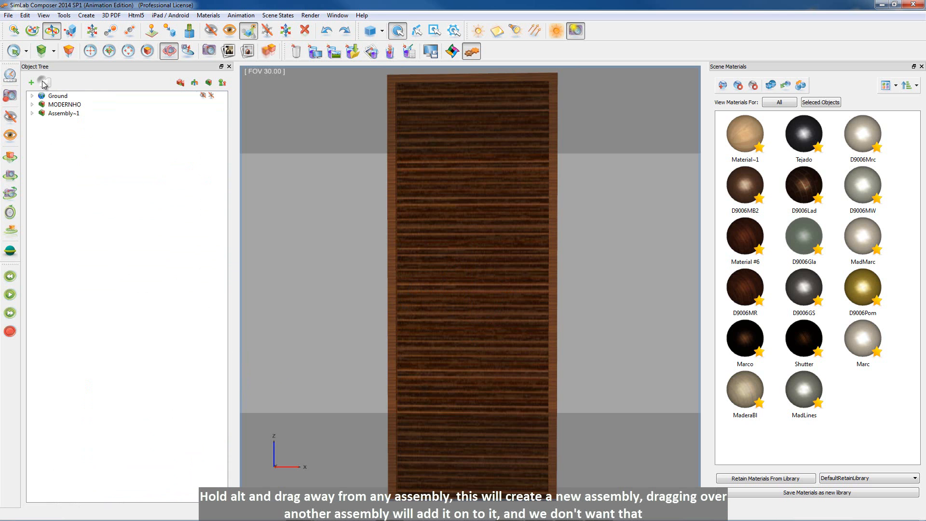
# Drag the fin's fragments into new Assembly~1, collapse it and pick the next window fin
pyautogui.click(63, 113)
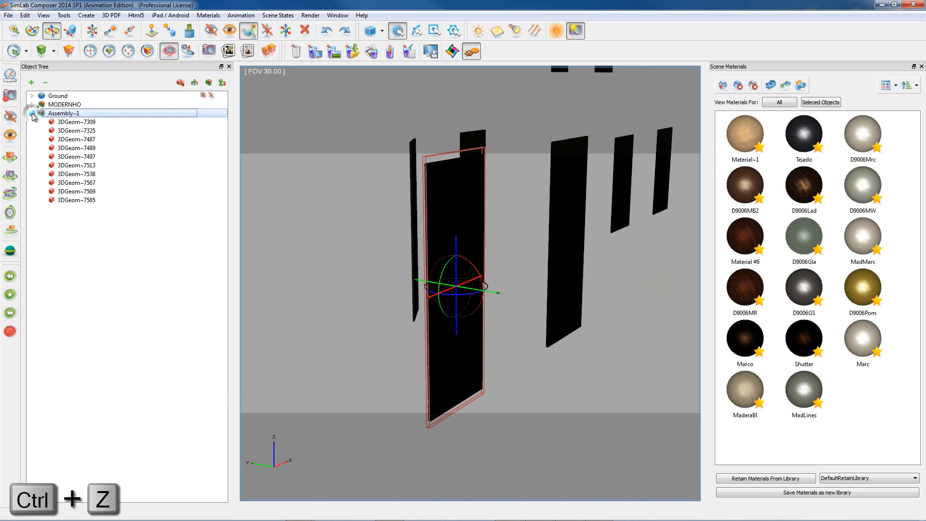
pyautogui.click(33, 113)
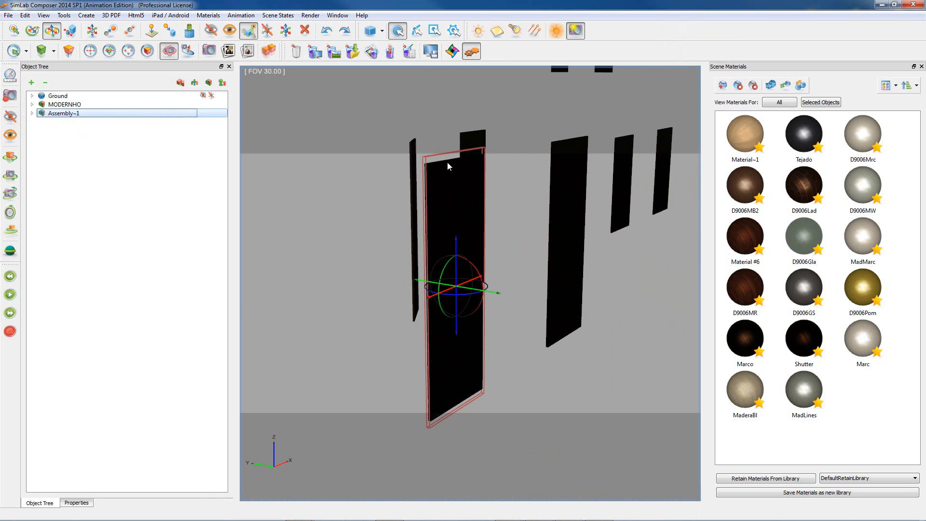
pyautogui.click(76, 503)
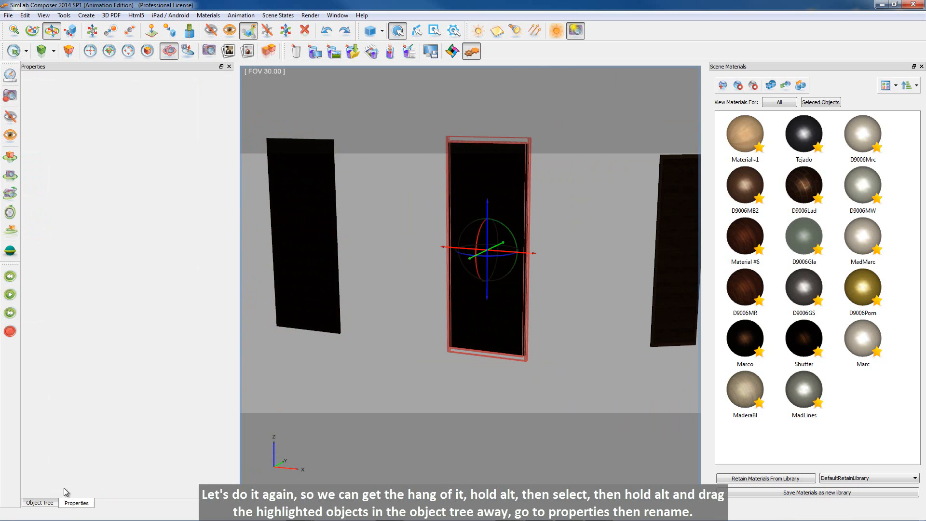
# Create Assembly~2 from the next fin's parts and rename it fin2 in Properties
pyautogui.click(39, 503)
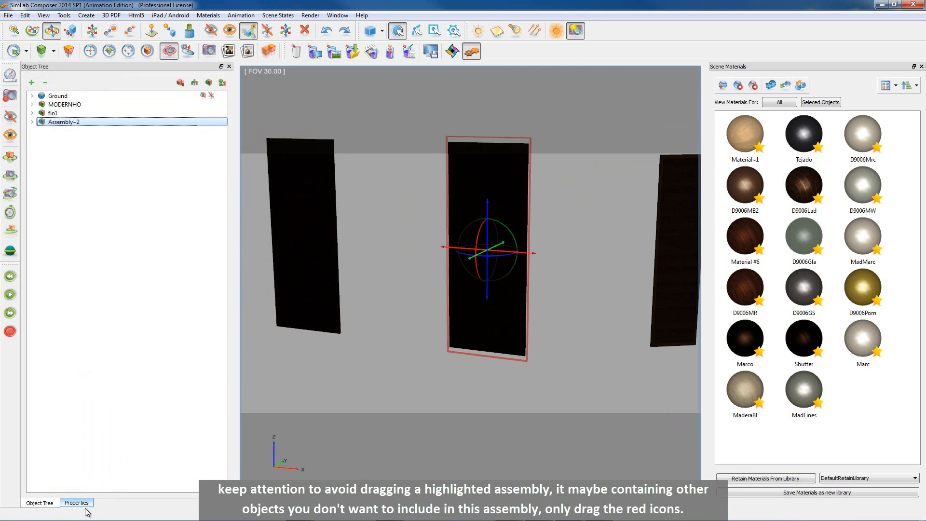
pyautogui.click(76, 503)
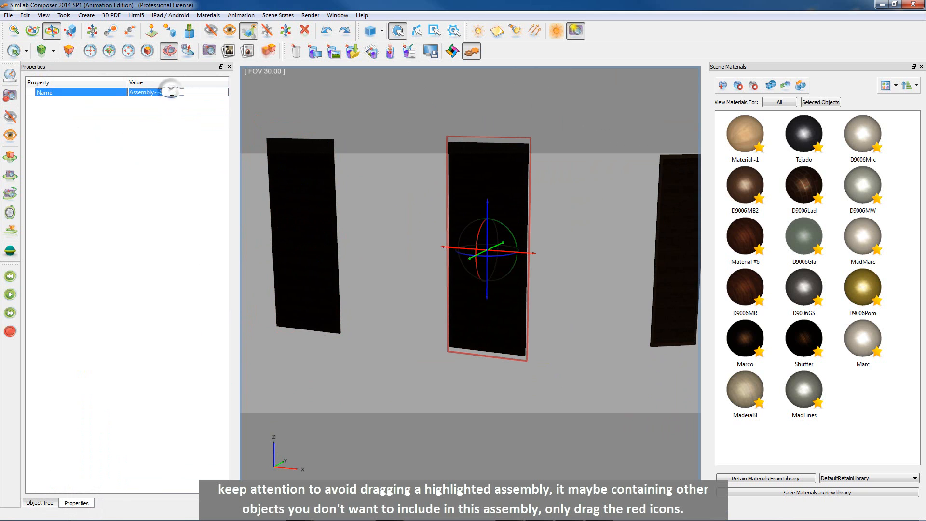
pyautogui.write('fin2')
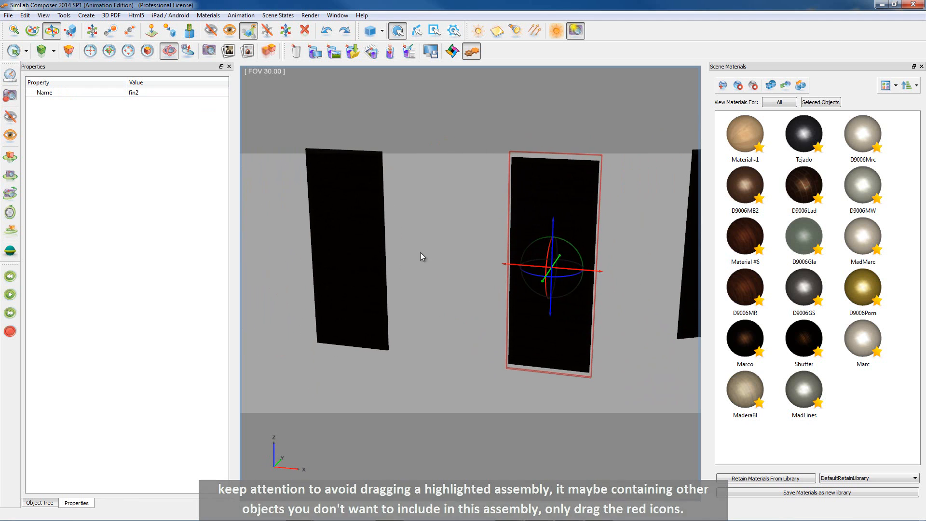
pyautogui.click(422, 256)
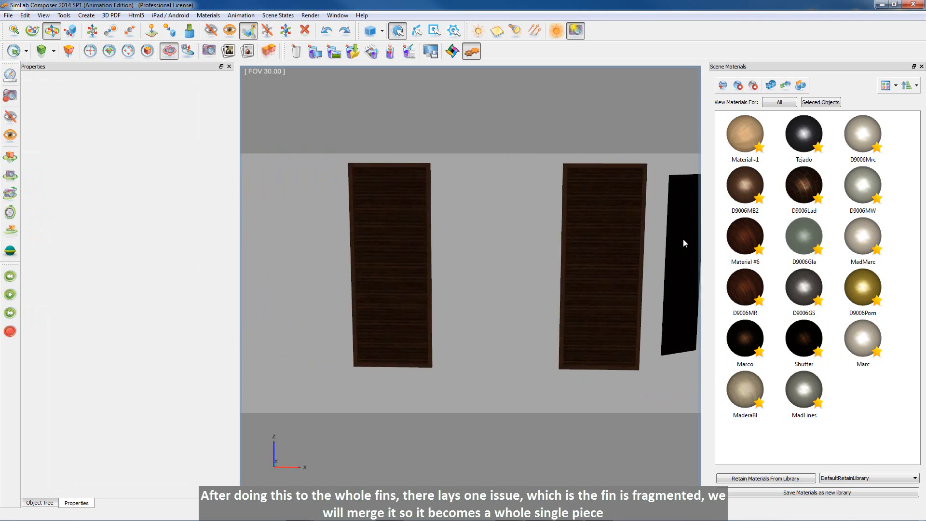
# Inspect fin1's individual pieces in the Object Tree to check their materials
pyautogui.click(387, 267)
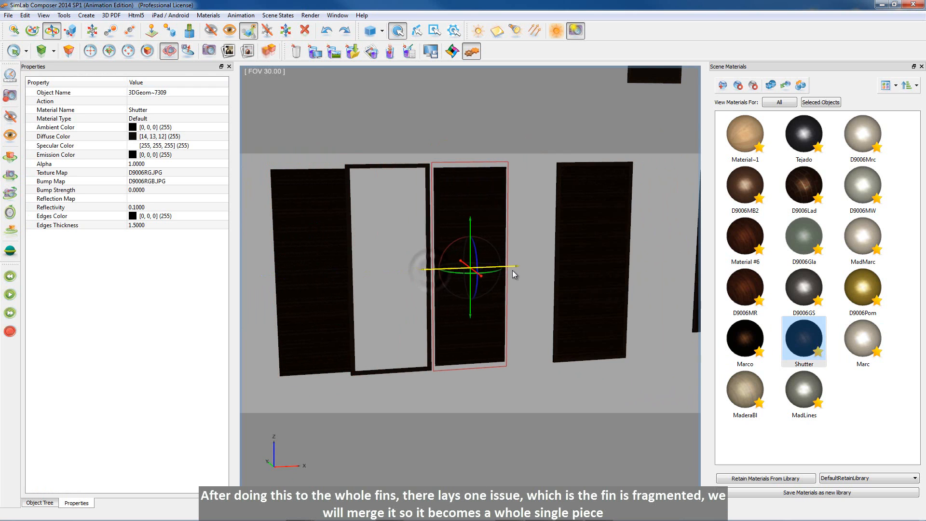
pyautogui.click(386, 266)
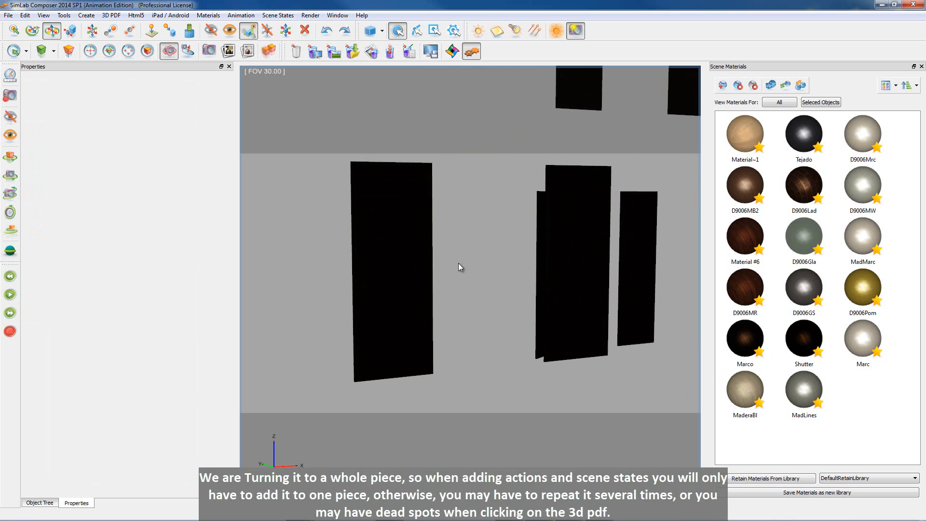
pyautogui.moveTo(378, 312)
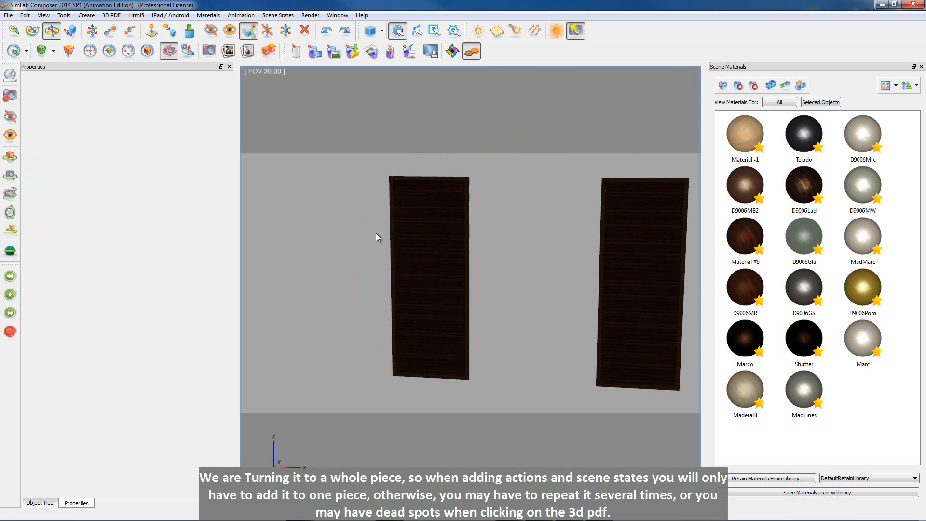
pyautogui.click(429, 274)
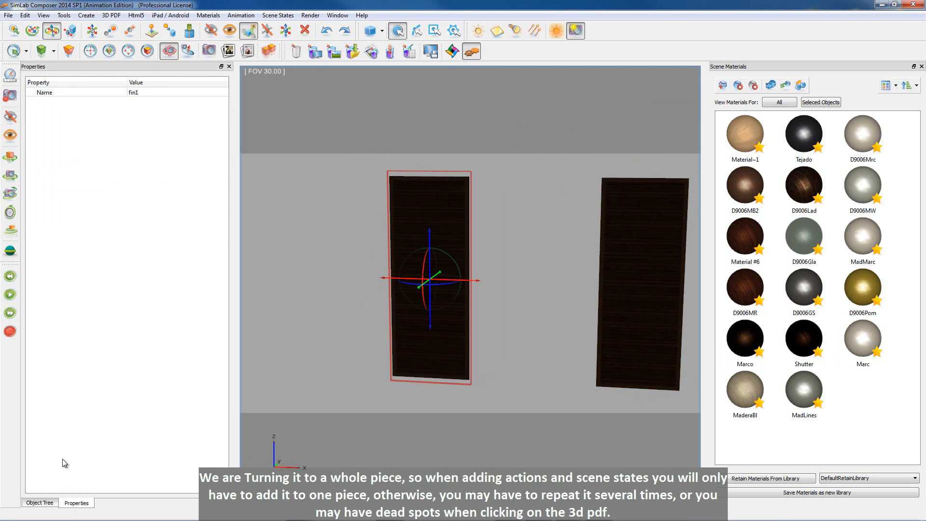
pyautogui.click(39, 503)
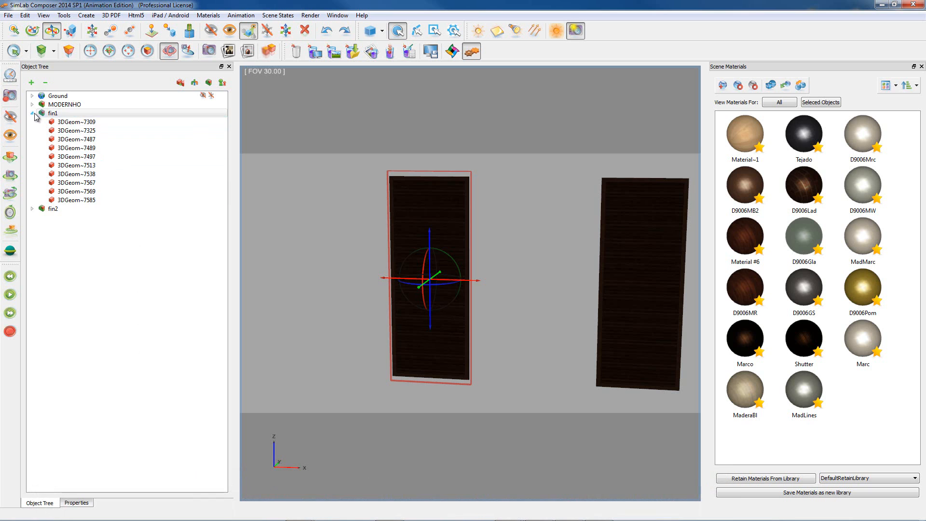
pyautogui.click(53, 113)
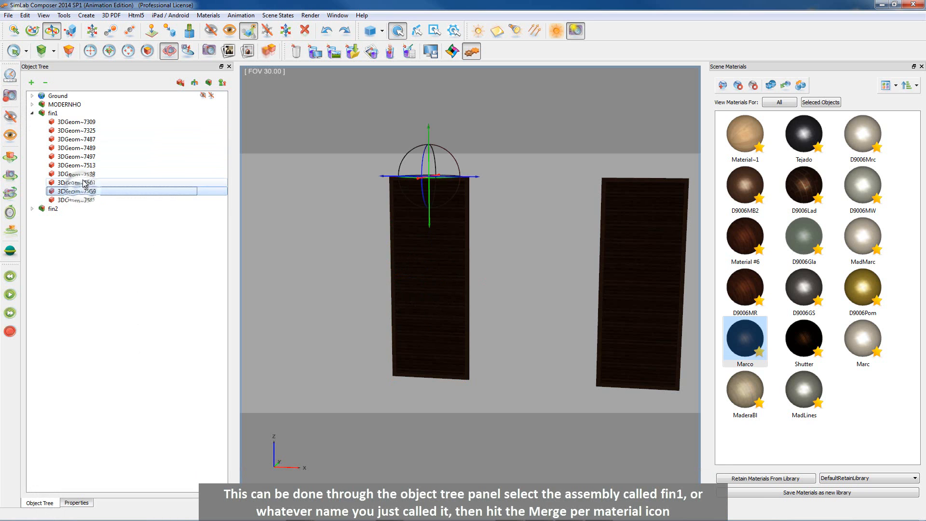
pyautogui.click(75, 139)
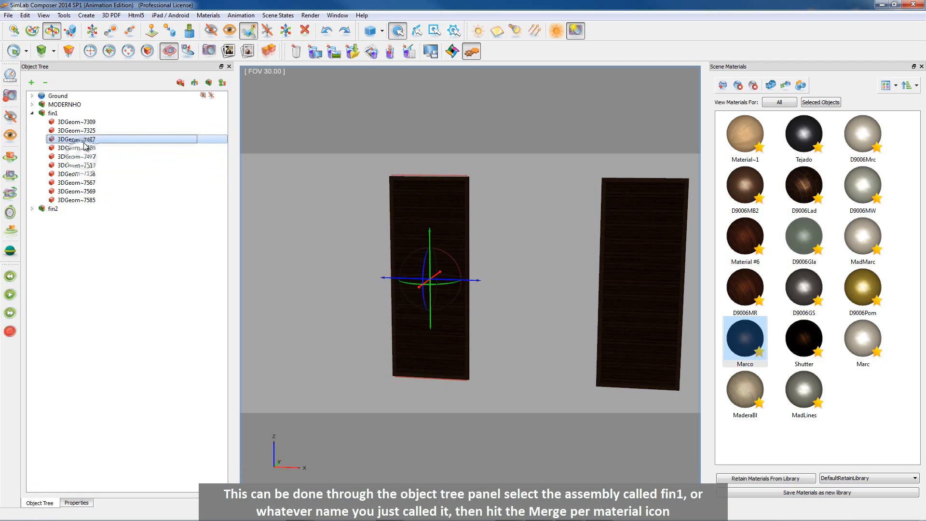
pyautogui.click(76, 122)
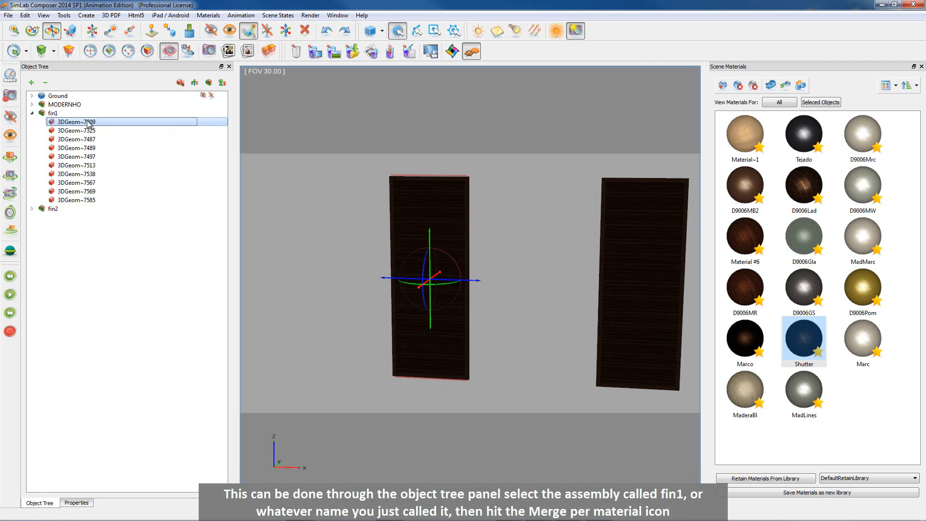
# Select the fin1 assembly and Merge Geometries Per Material, leaving two pieces
pyautogui.click(54, 113)
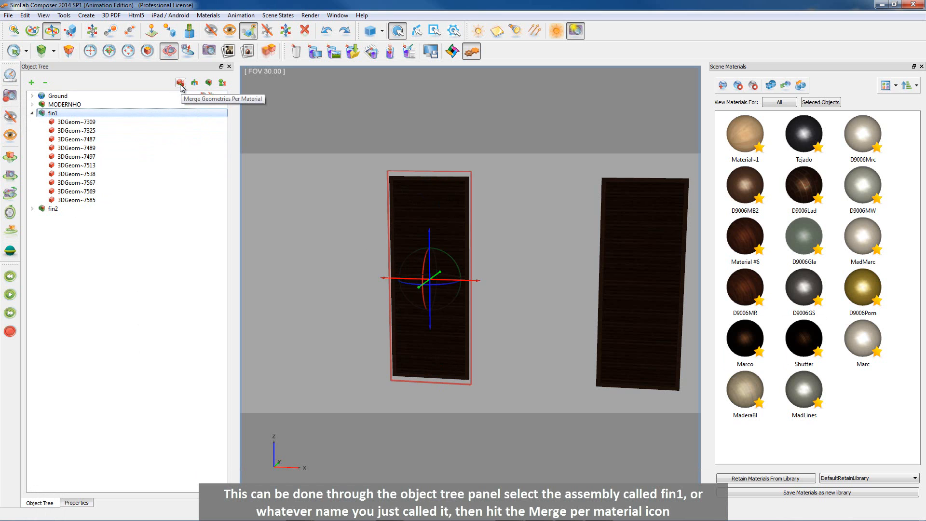
pyautogui.click(180, 82)
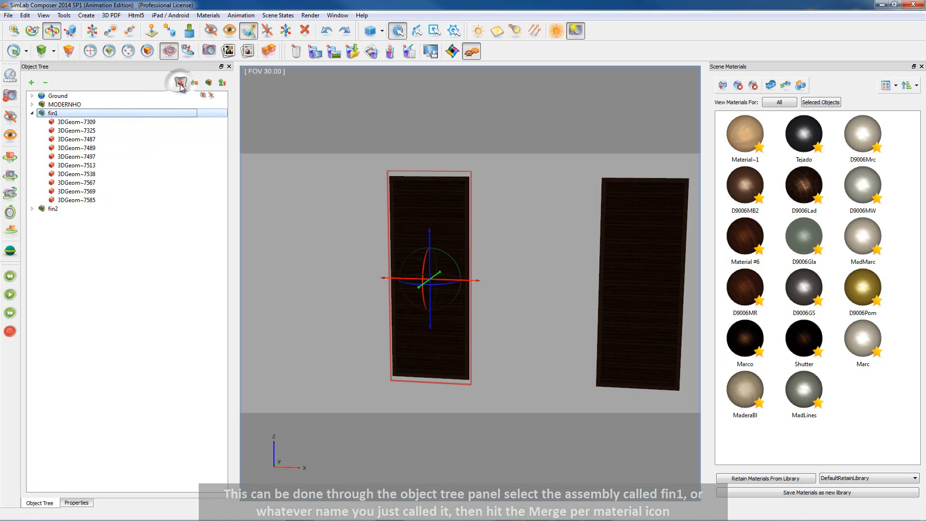
pyautogui.click(180, 81)
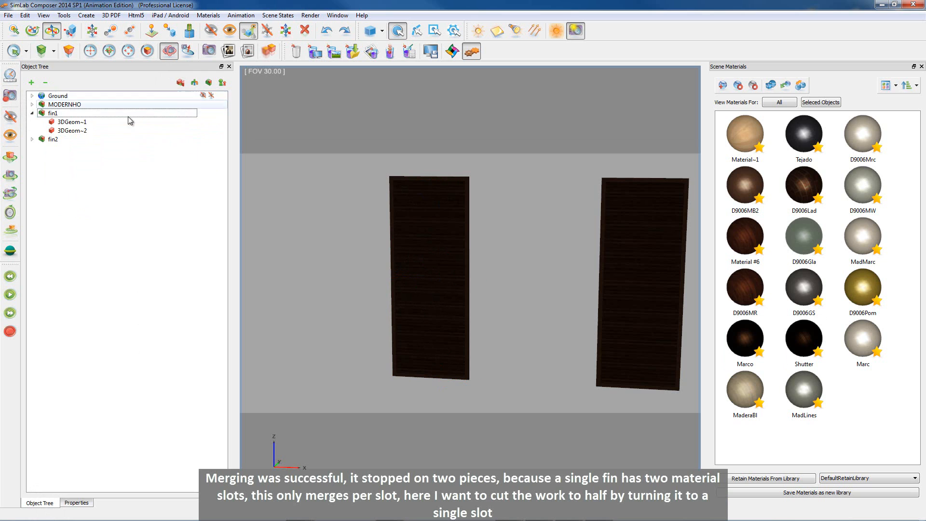
# Delete the Marco material and assign the Shutter material to its objects instead
pyautogui.click(72, 131)
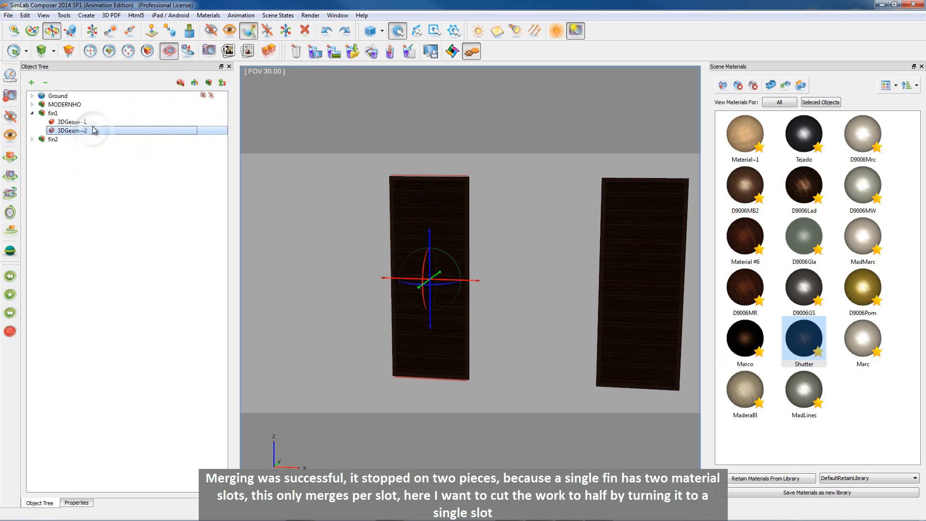
pyautogui.click(72, 121)
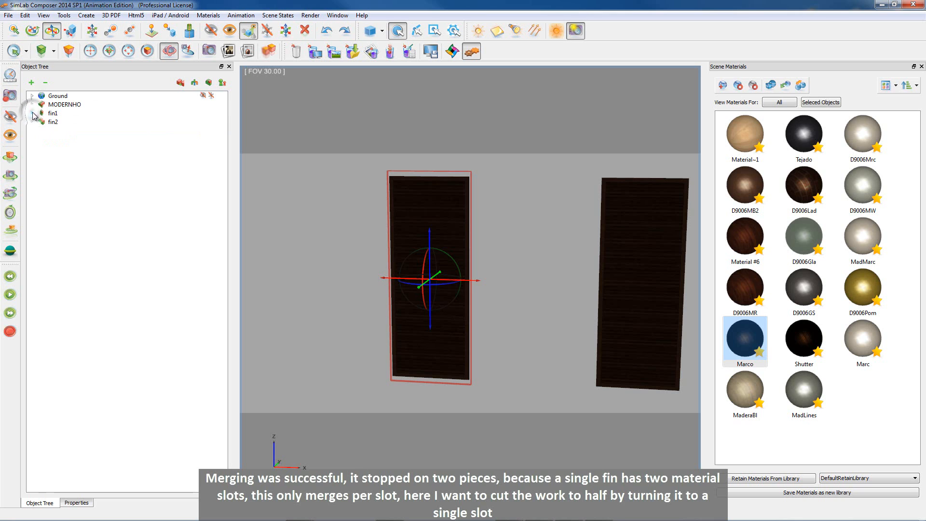
pyautogui.click(53, 112)
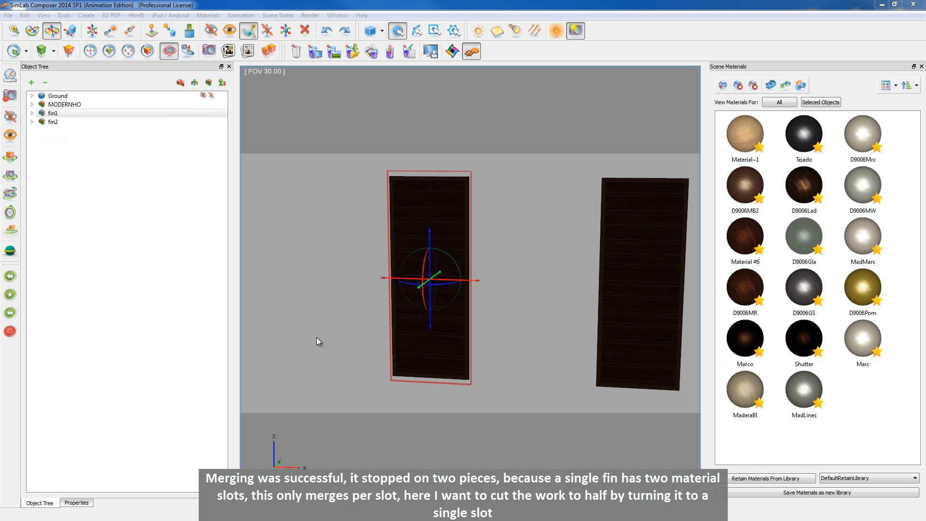
pyautogui.click(744, 341)
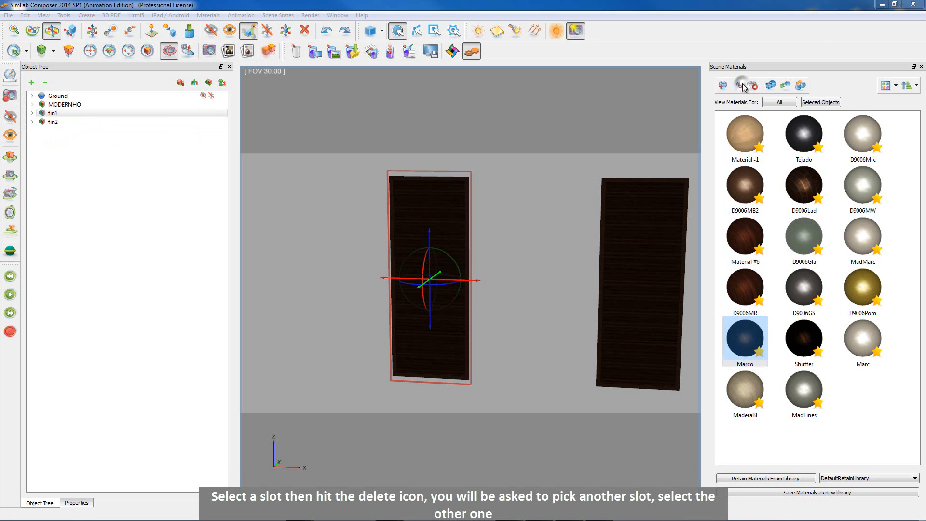
pyautogui.click(754, 85)
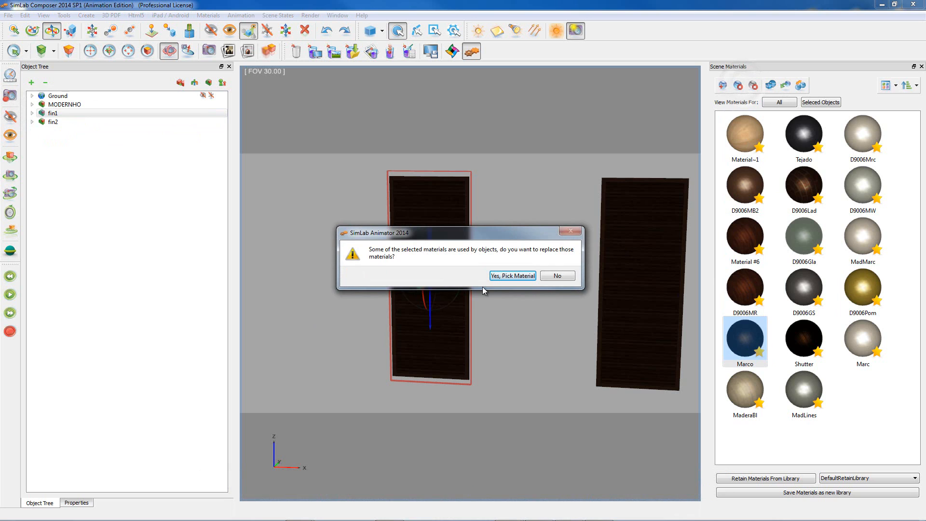
pyautogui.click(556, 276)
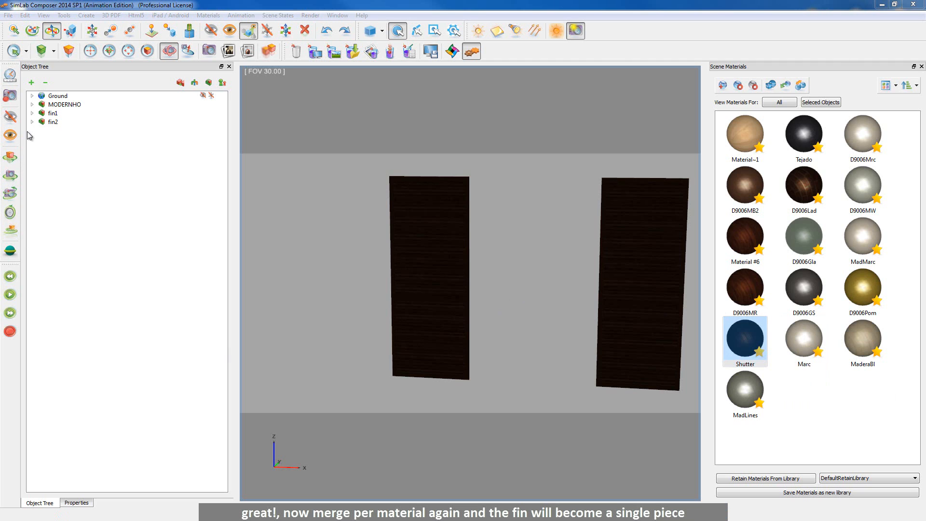
# Select fin1's two 3DGeom parts and merge them per material into one single piece
pyautogui.click(31, 113)
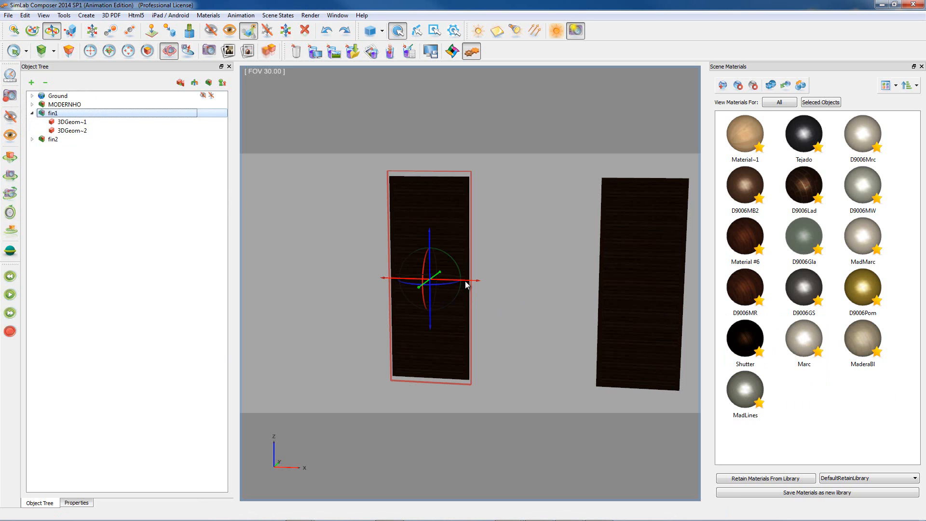
pyautogui.click(70, 122)
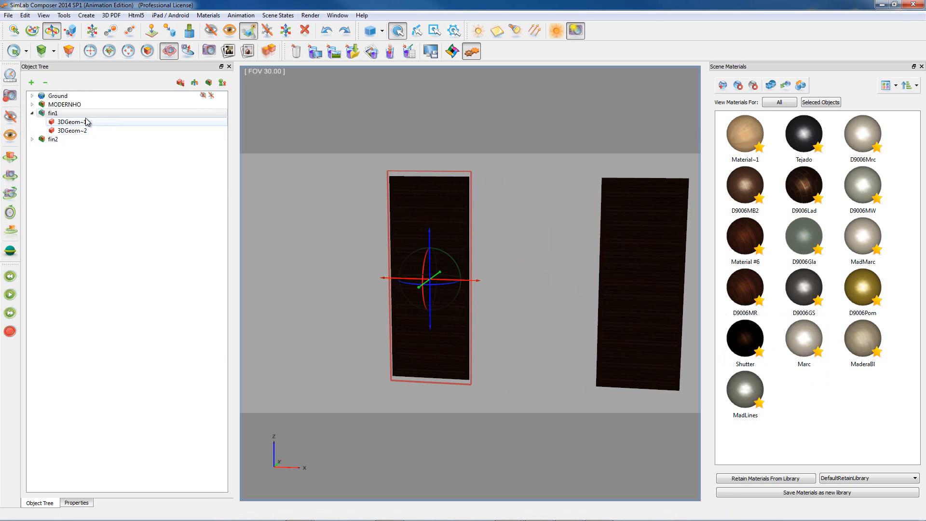
pyautogui.click(743, 337)
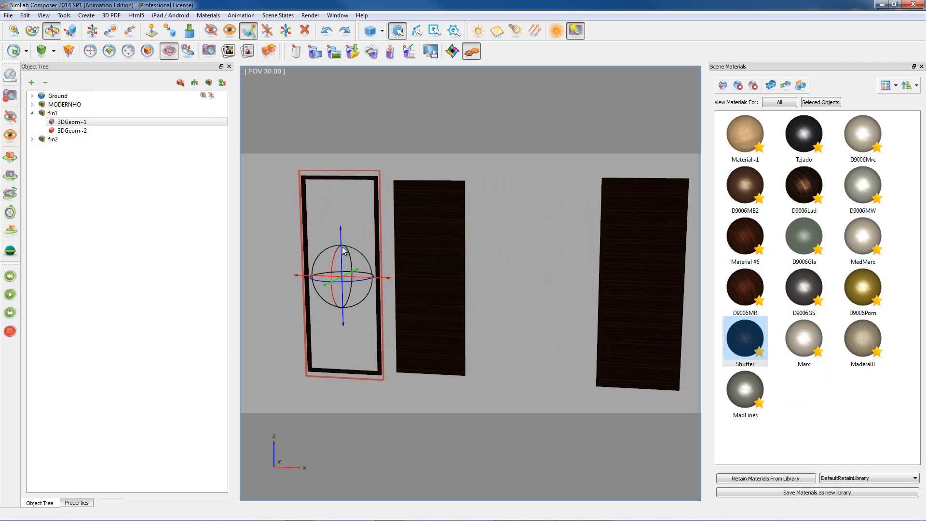
pyautogui.press('ctrl+z')
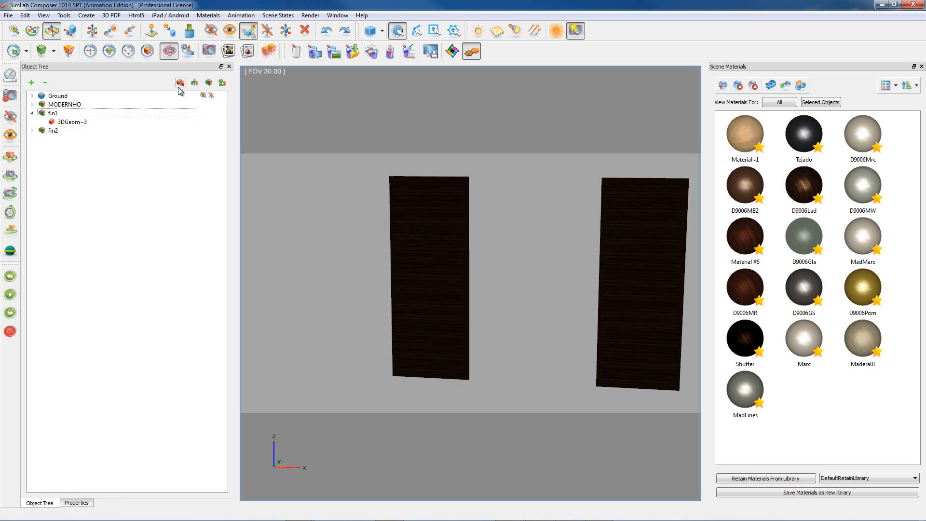
pyautogui.click(428, 281)
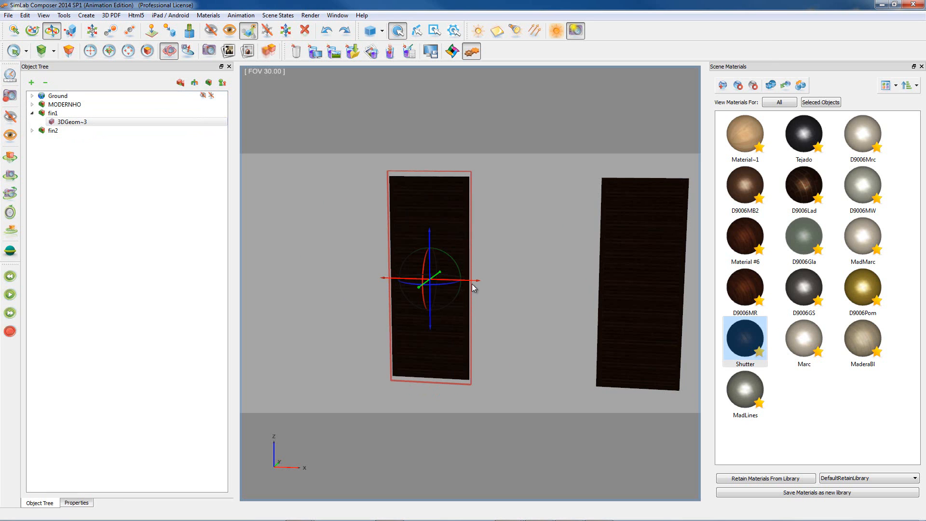
pyautogui.moveTo(509, 296)
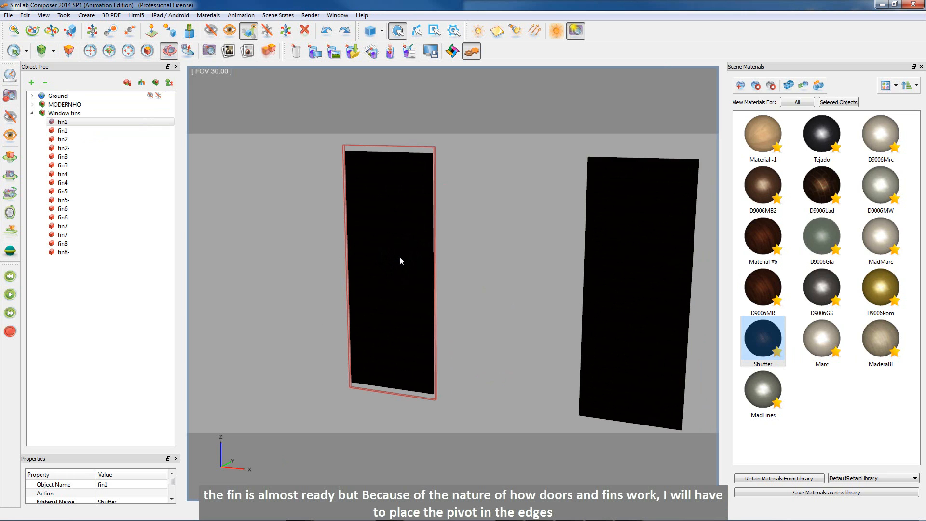
# Frame fin1 with Ctrl+J and switch the display mode to Edges Only View
pyautogui.press('ctrl+j')
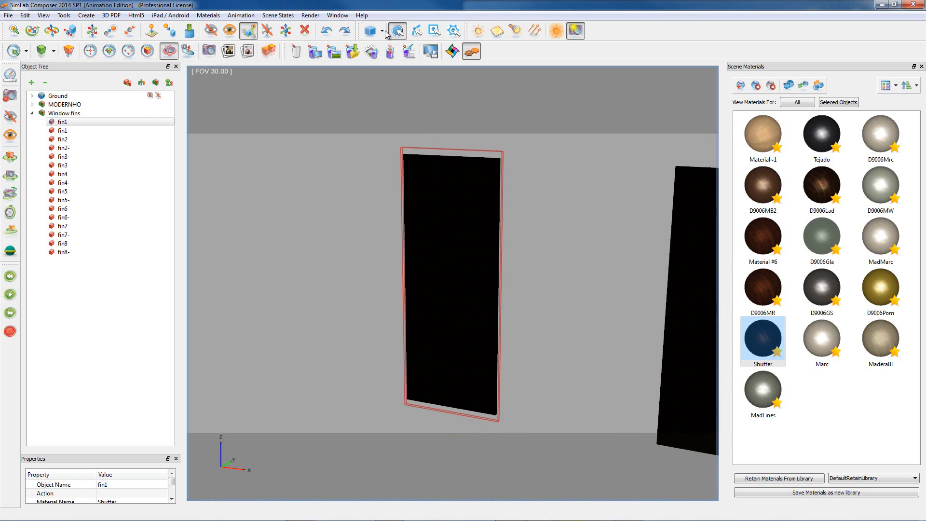
pyautogui.click(369, 31)
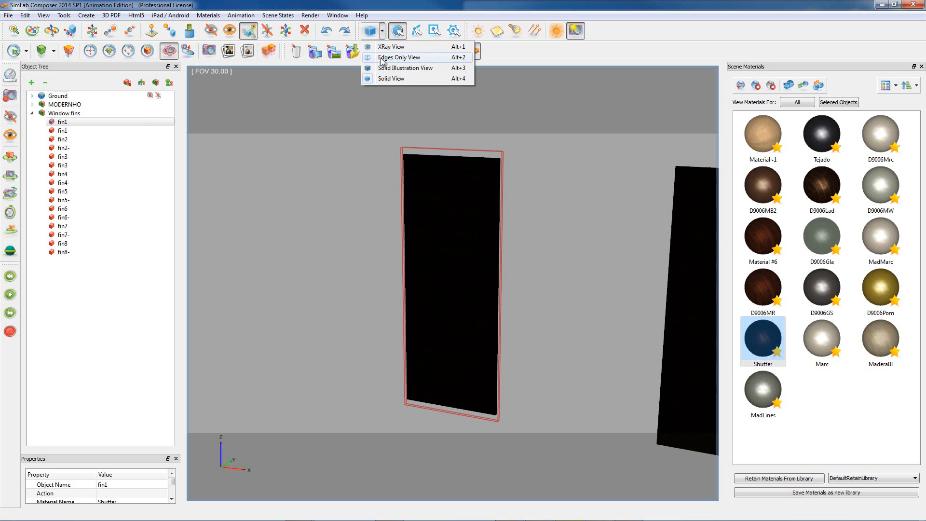
pyautogui.click(398, 57)
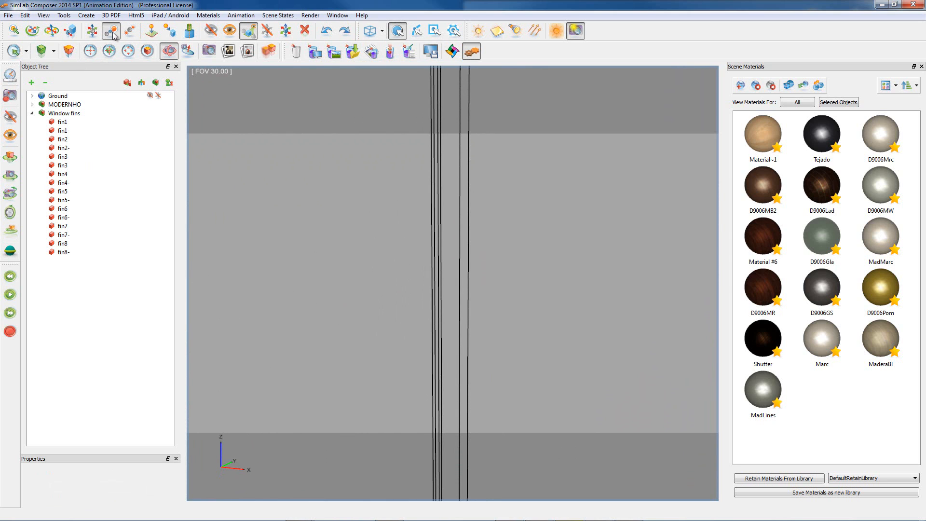
# Drag fin1's pivot gizmo from its centre to snap onto the fin's long vertical edge
pyautogui.click(112, 31)
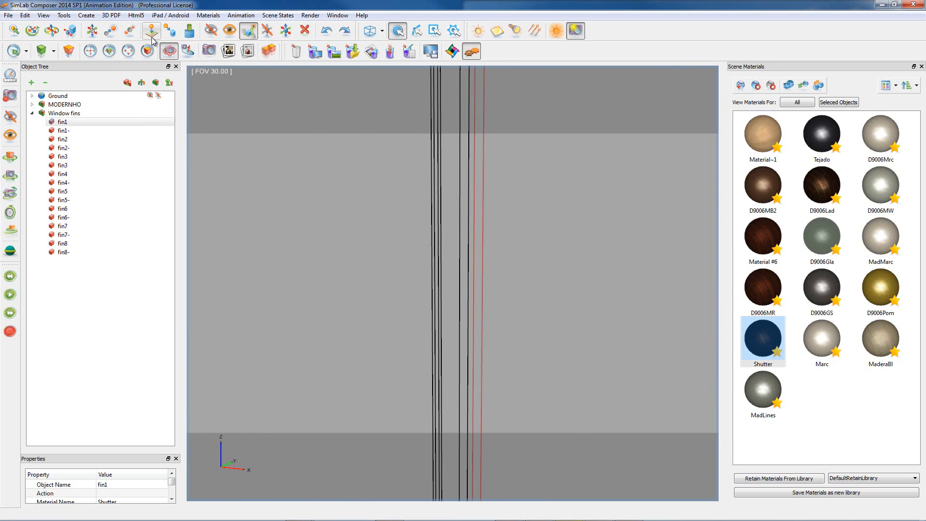
pyautogui.click(151, 31)
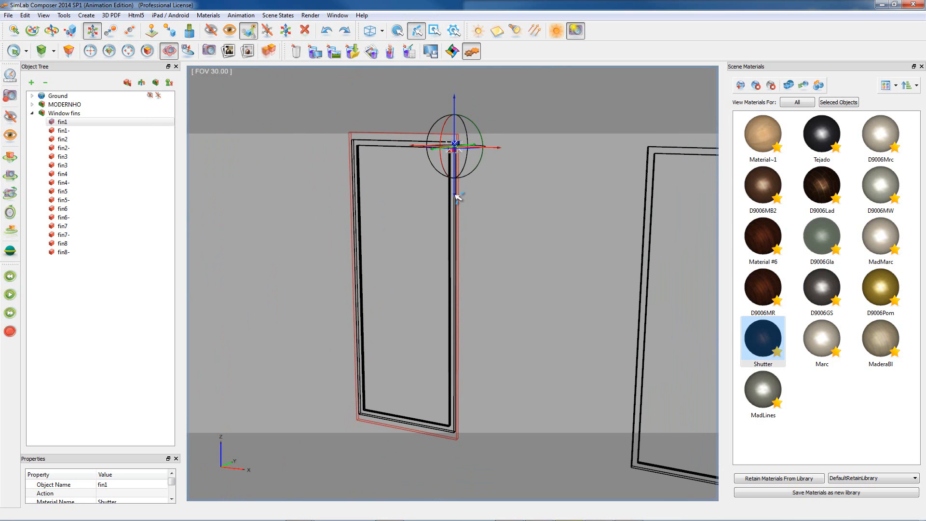
pyautogui.moveTo(453, 146); pyautogui.dragTo(453, 267)
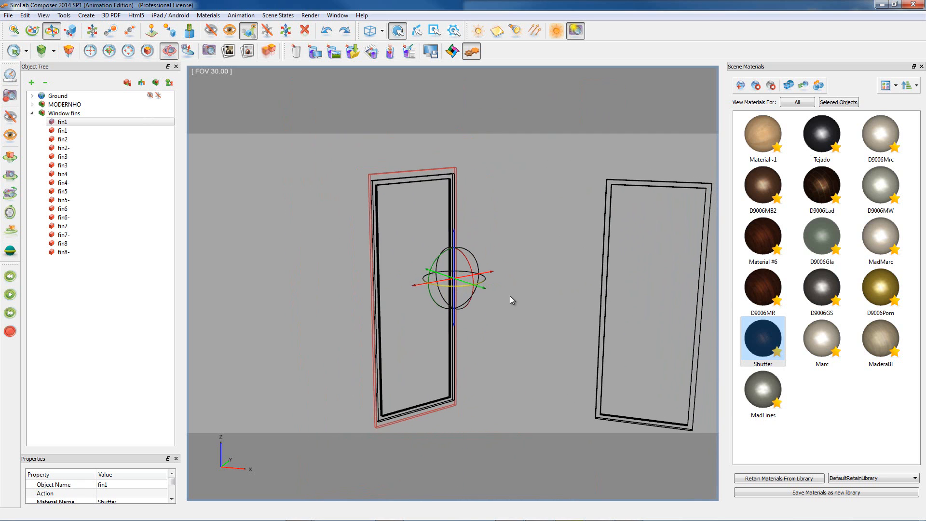
pyautogui.click(370, 30)
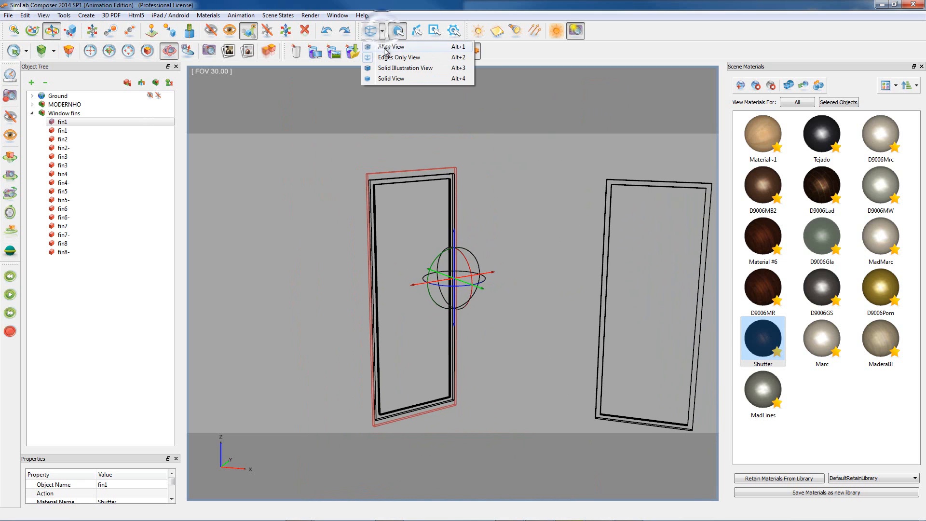
pyautogui.moveTo(390, 78)
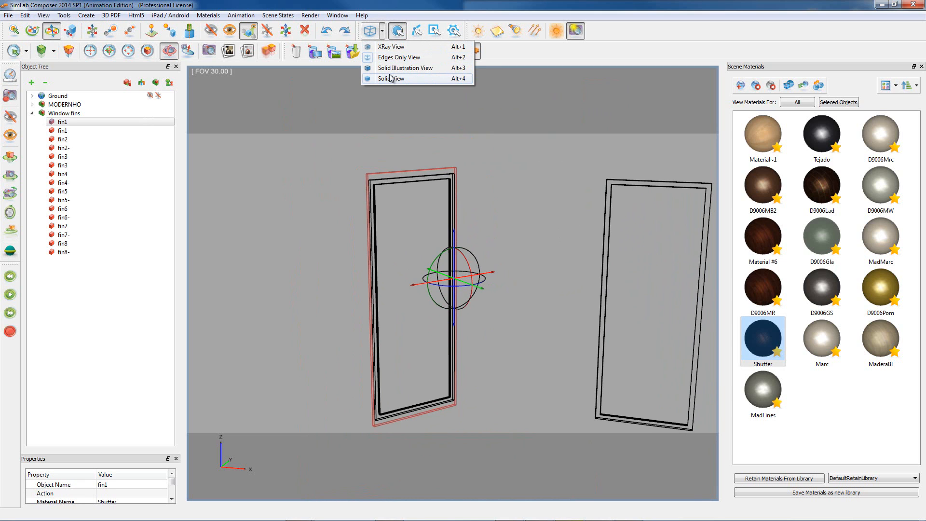
# Switch to Solid View, select the Window fins group and redo to bring the whole house back
pyautogui.click(391, 79)
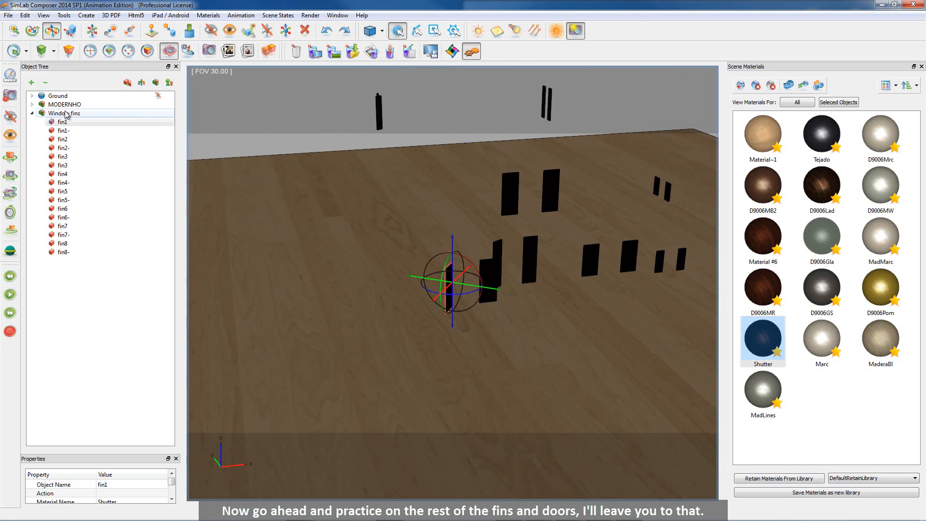
pyautogui.click(65, 104)
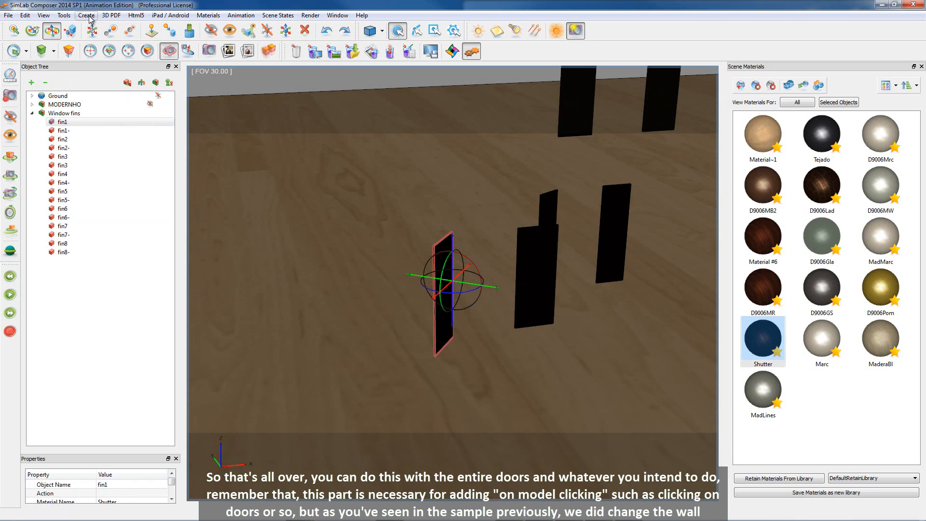
pyautogui.click(25, 15)
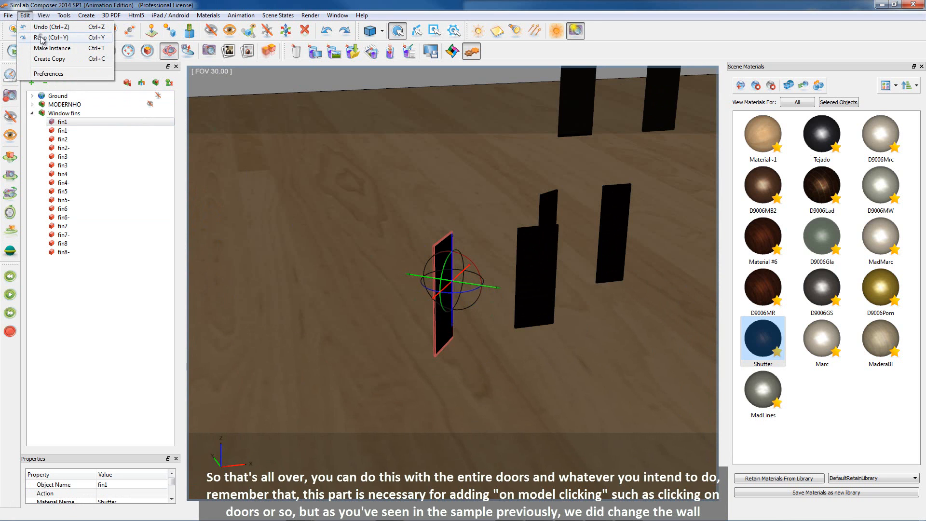
pyautogui.click(52, 38)
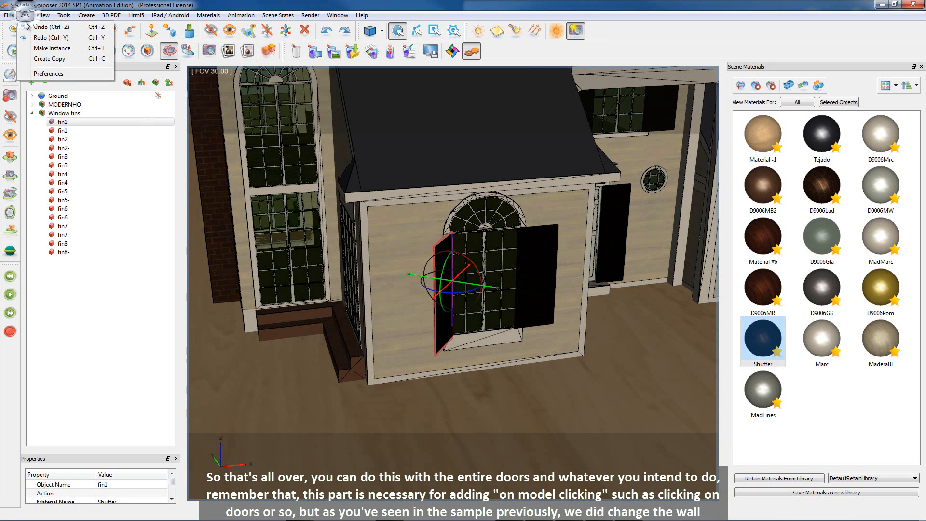